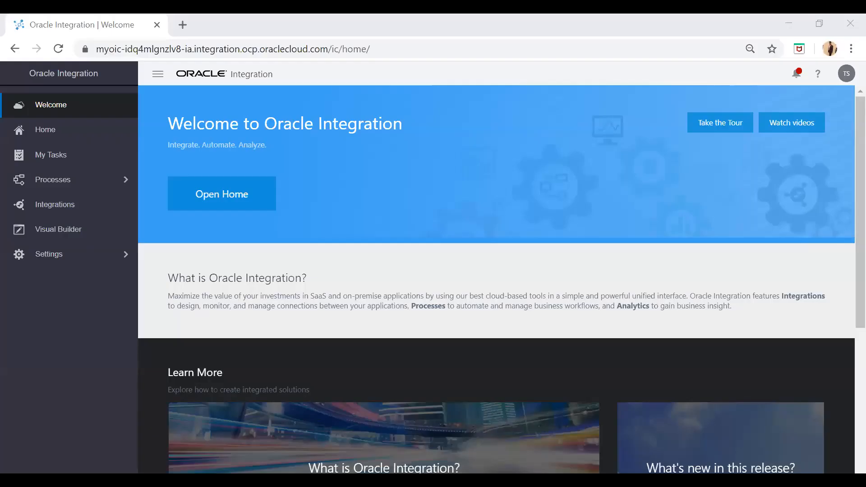
{"action": "mouse_move", "coordinate": [361, 229]}
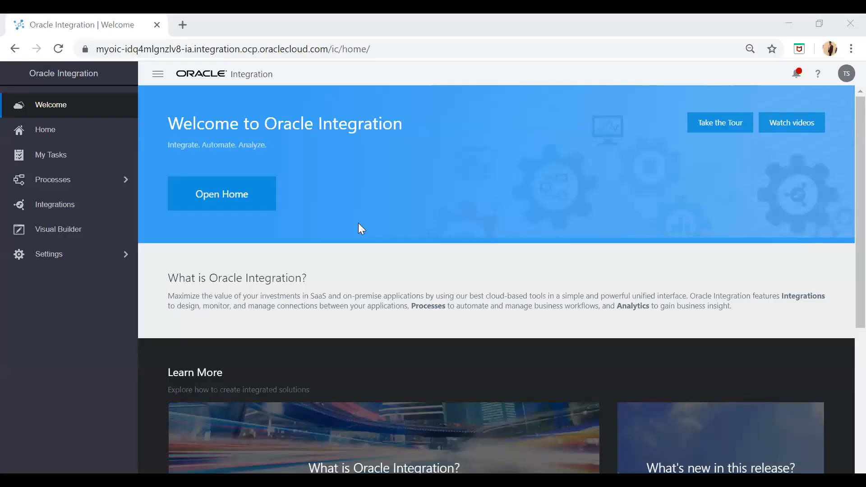
{"action": "mouse_move", "coordinate": [254, 107]}
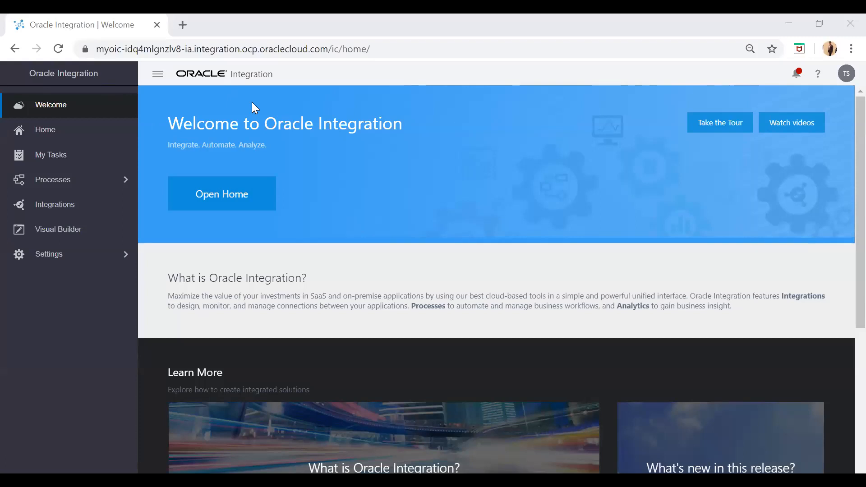
{"action": "mouse_move", "coordinate": [95, 185]}
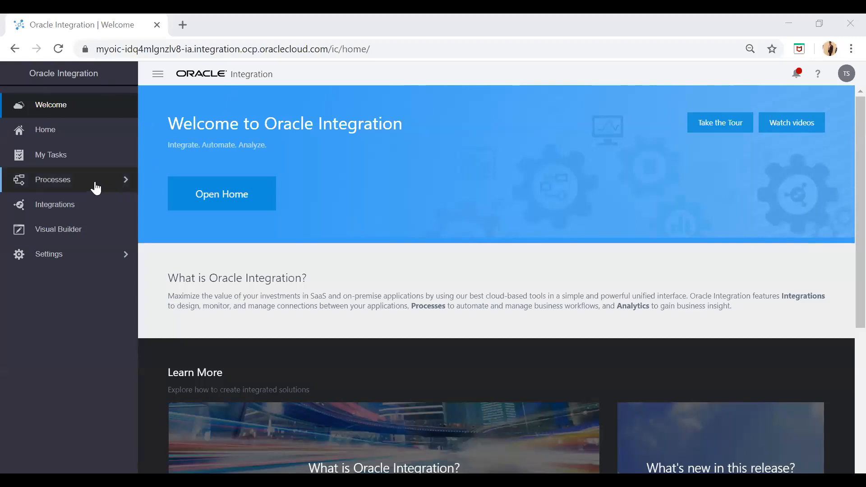
Step: Expand Processes to reveal Process Applications, Decision Models, Spaces and Administration
{"action": "left_click", "coordinate": [52, 179]}
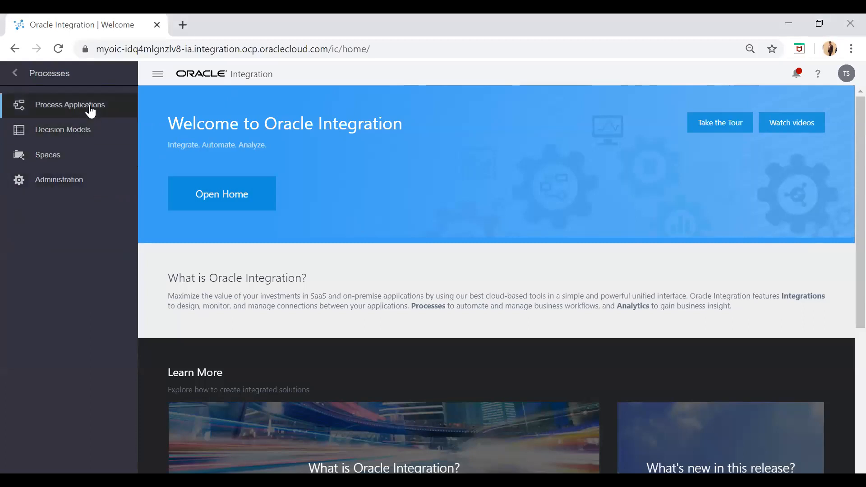
{"action": "mouse_move", "coordinate": [73, 155]}
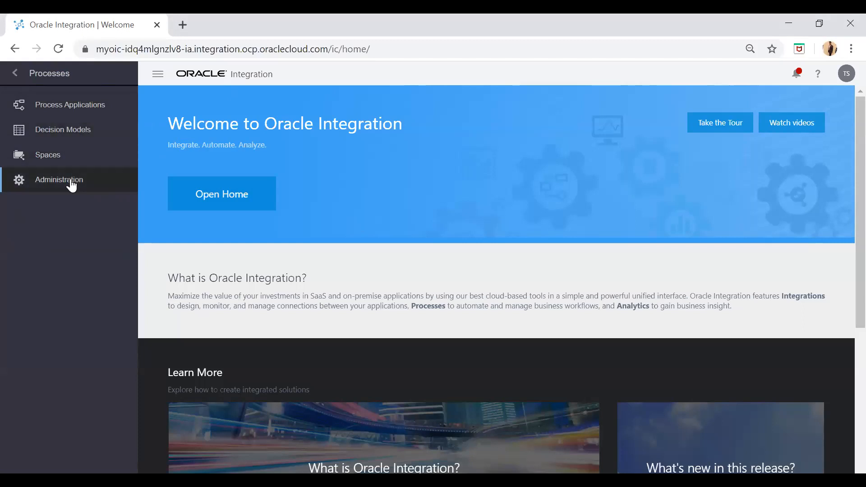
Step: Show the Process Applications list with MyApplication and MySampleApplication
{"action": "left_click", "coordinate": [69, 104]}
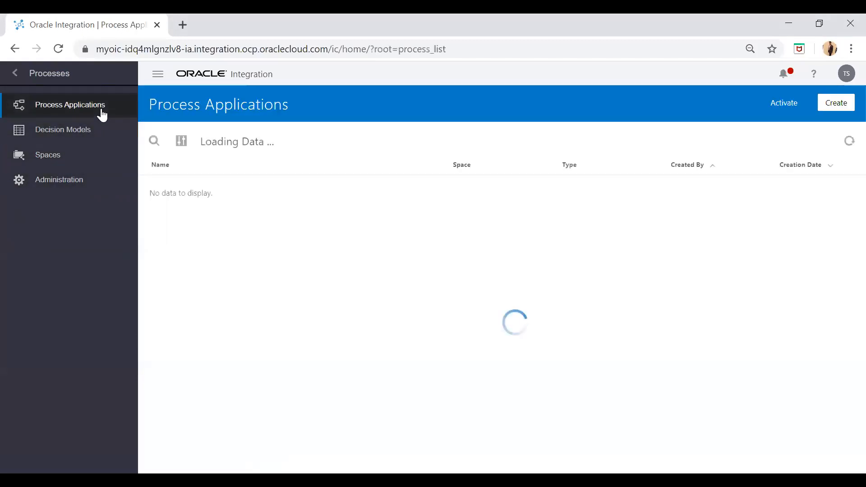
{"action": "mouse_move", "coordinate": [245, 263]}
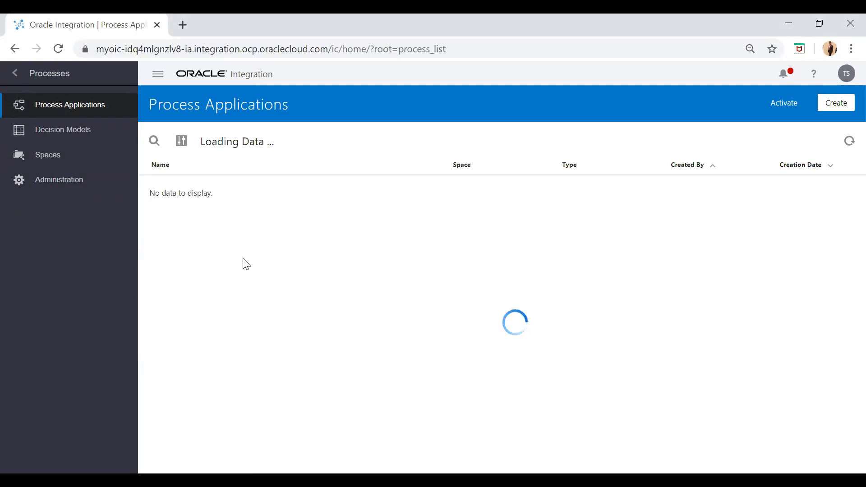
{"action": "mouse_move", "coordinate": [332, 62]}
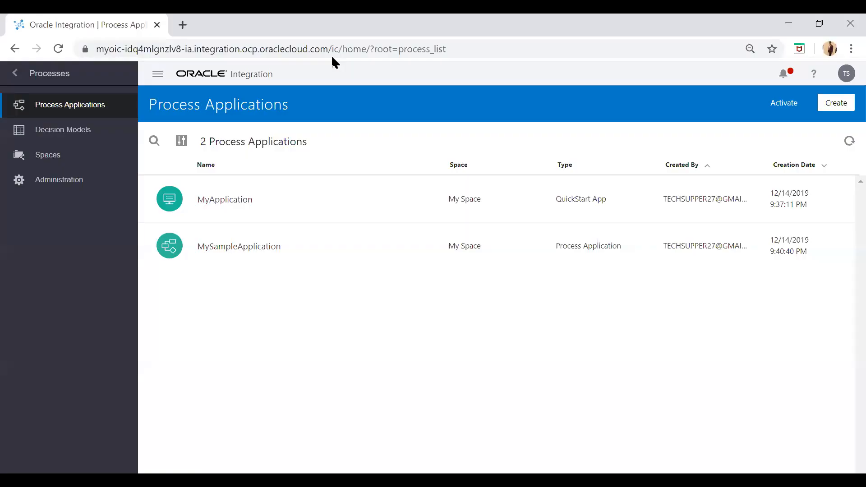
{"action": "mouse_move", "coordinate": [508, 92]}
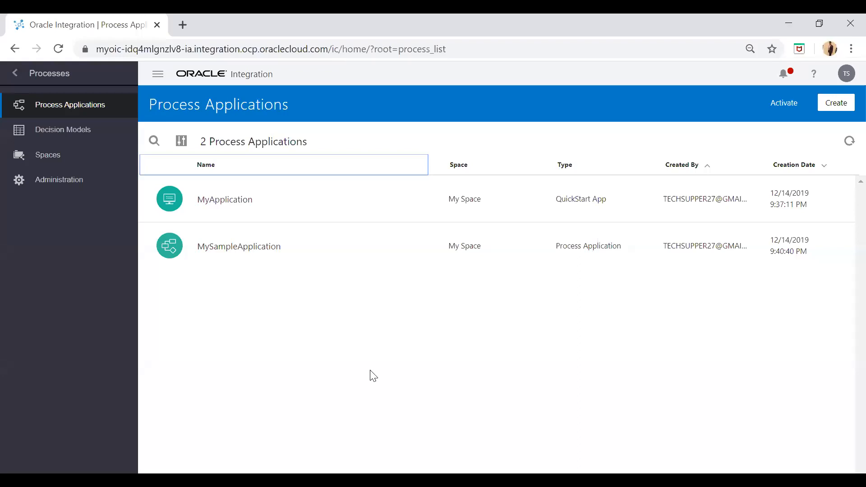
{"action": "mouse_move", "coordinate": [472, 348]}
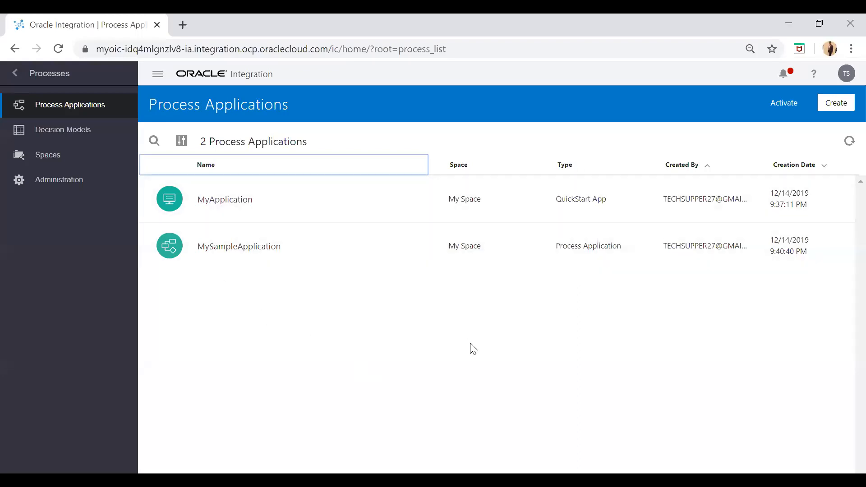
{"action": "mouse_move", "coordinate": [103, 196]}
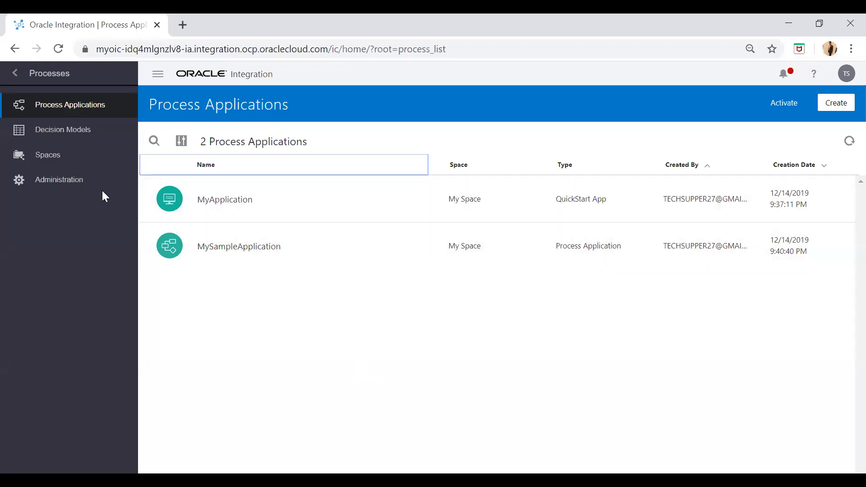
Step: Show the Decision Models page under Processes
{"action": "left_click", "coordinate": [63, 130]}
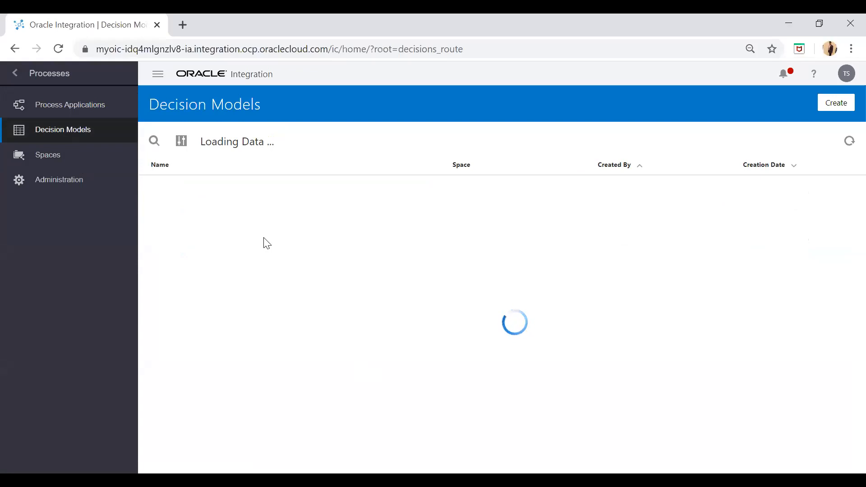
{"action": "mouse_move", "coordinate": [558, 267]}
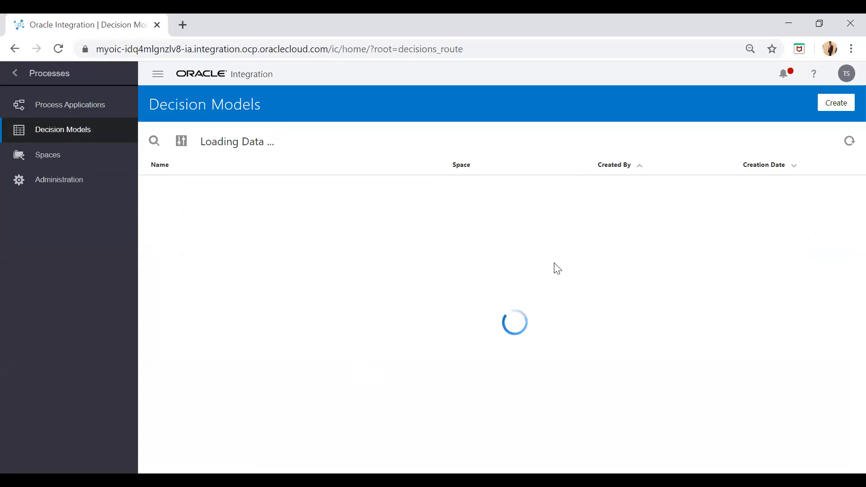
{"action": "mouse_move", "coordinate": [835, 103]}
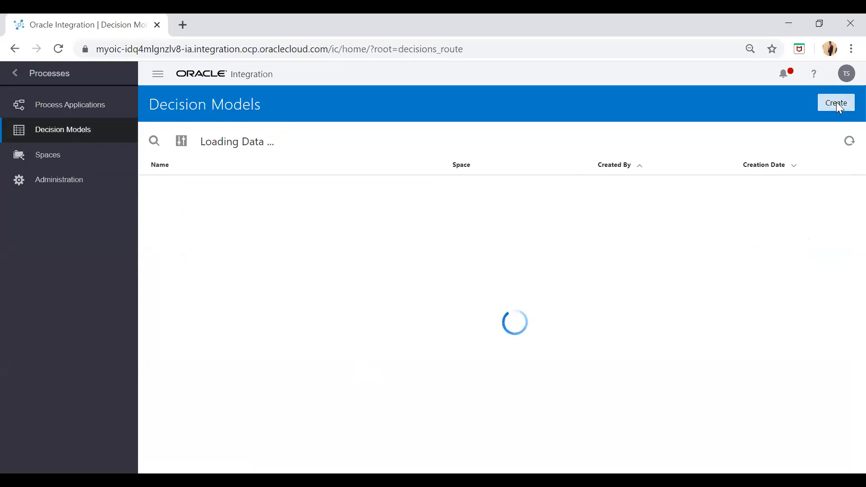
{"action": "mouse_move", "coordinate": [240, 272]}
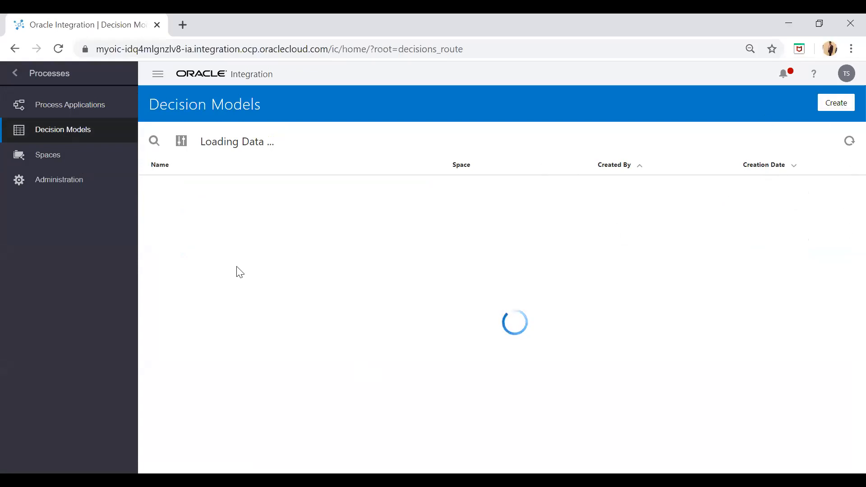
Step: Show the Spaces page listing the private space My Space
{"action": "left_click", "coordinate": [47, 155]}
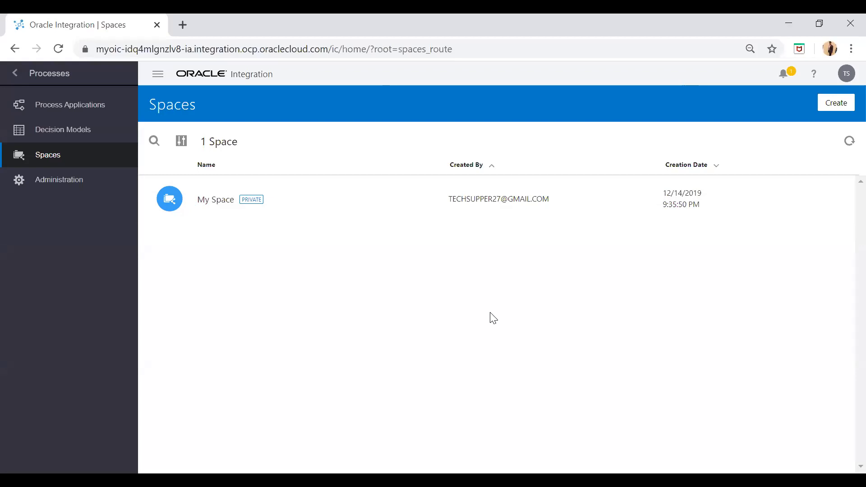
{"action": "mouse_move", "coordinate": [846, 74]}
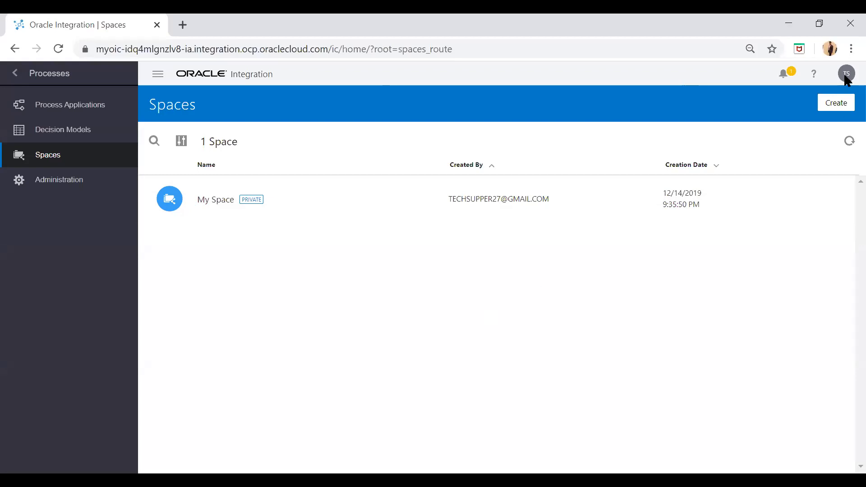
{"action": "mouse_move", "coordinate": [59, 186]}
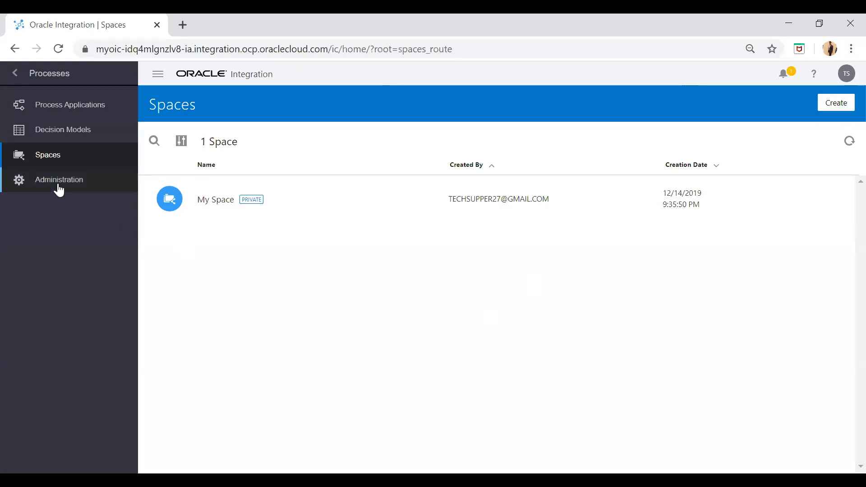
Step: Show Spaces Administration with its three spaces, including My Space and TestSpace
{"action": "left_click", "coordinate": [58, 180]}
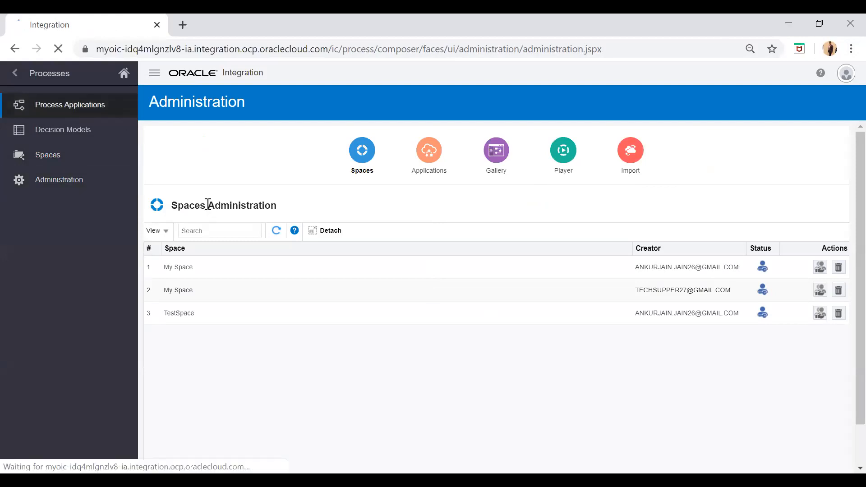
{"action": "mouse_move", "coordinate": [707, 62]}
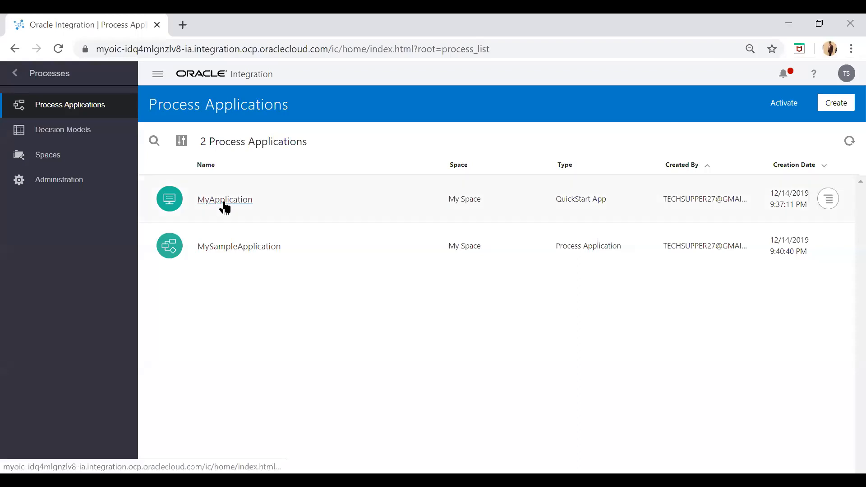
Step: Edit MyApplication, showing its Loan Application Processing process
{"action": "left_click", "coordinate": [224, 200]}
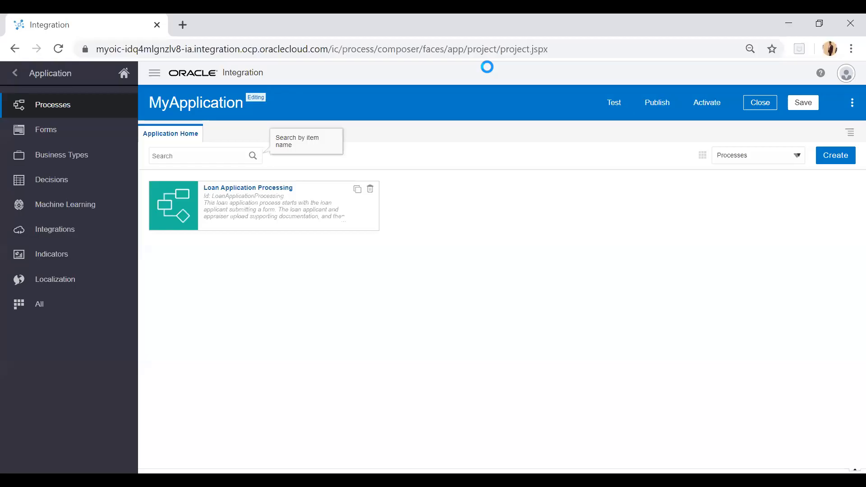
{"action": "mouse_move", "coordinate": [394, 328]}
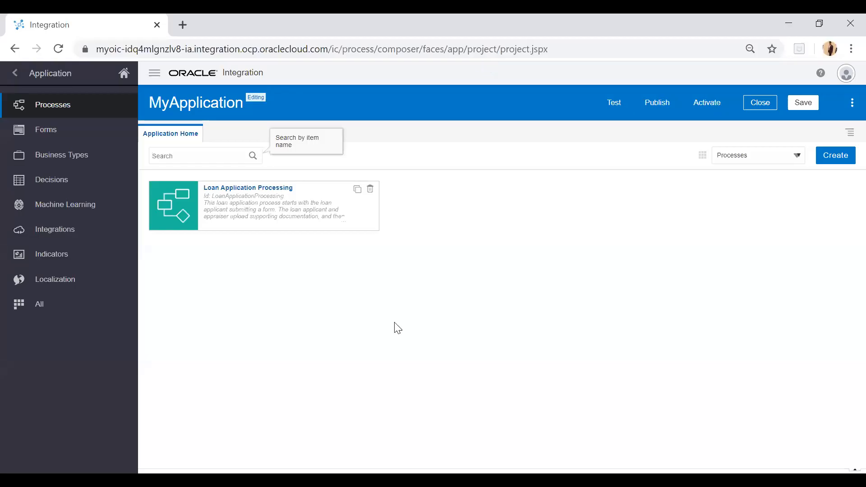
{"action": "mouse_move", "coordinate": [284, 194]}
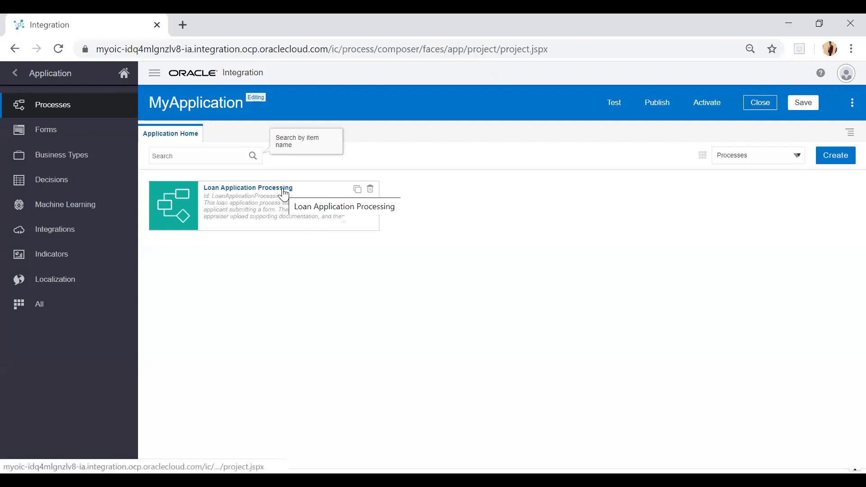
{"action": "mouse_move", "coordinate": [67, 108]}
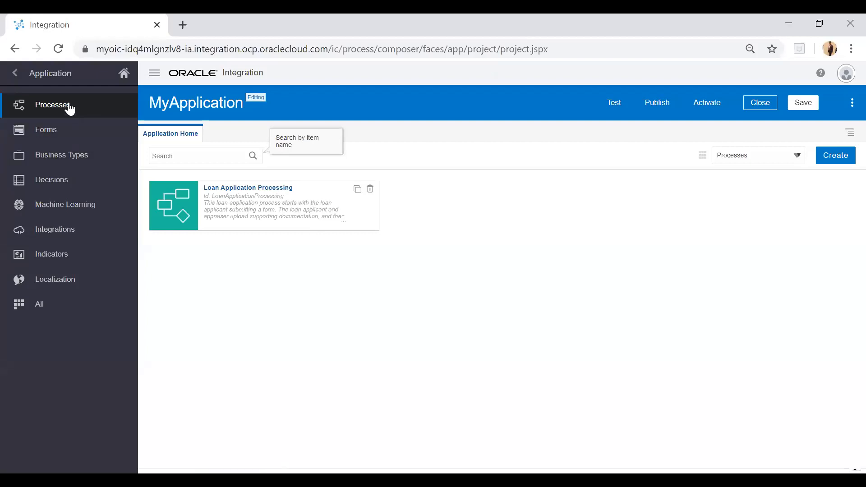
{"action": "mouse_move", "coordinate": [63, 140]}
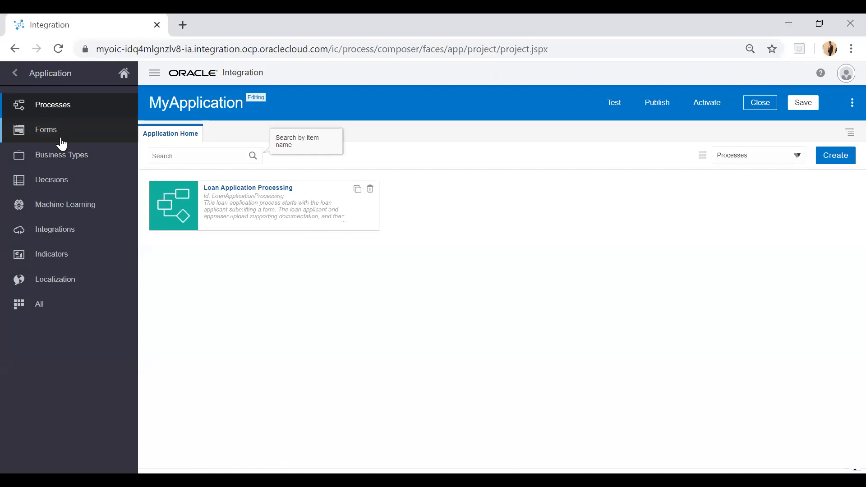
{"action": "mouse_move", "coordinate": [58, 214]}
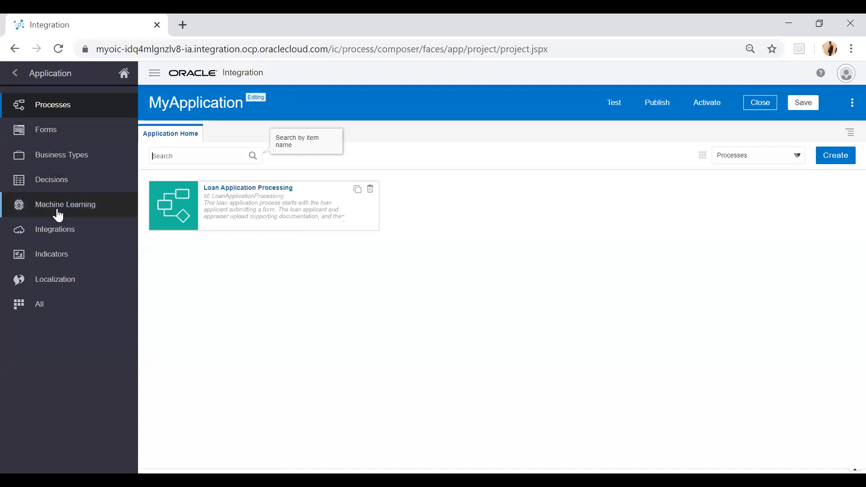
{"action": "mouse_move", "coordinate": [62, 291]}
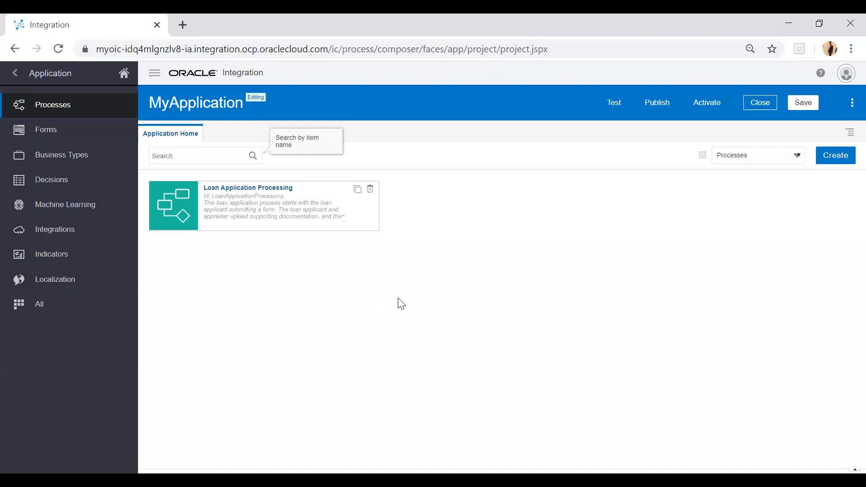
{"action": "mouse_move", "coordinate": [415, 222]}
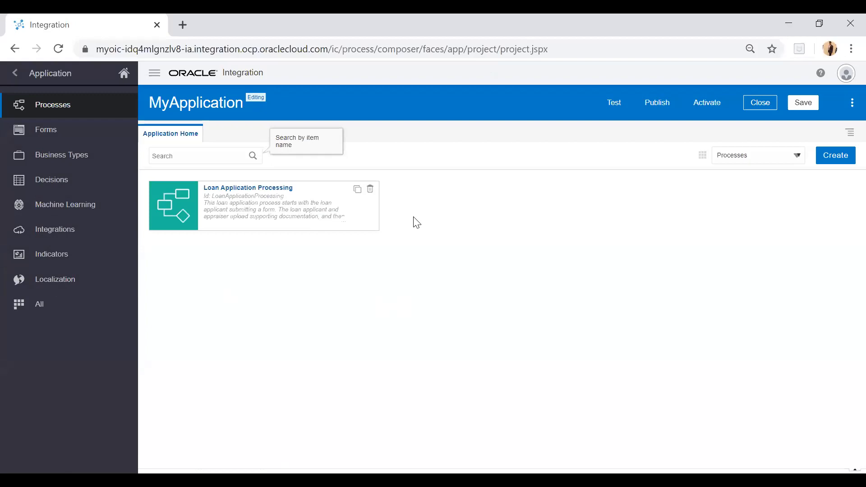